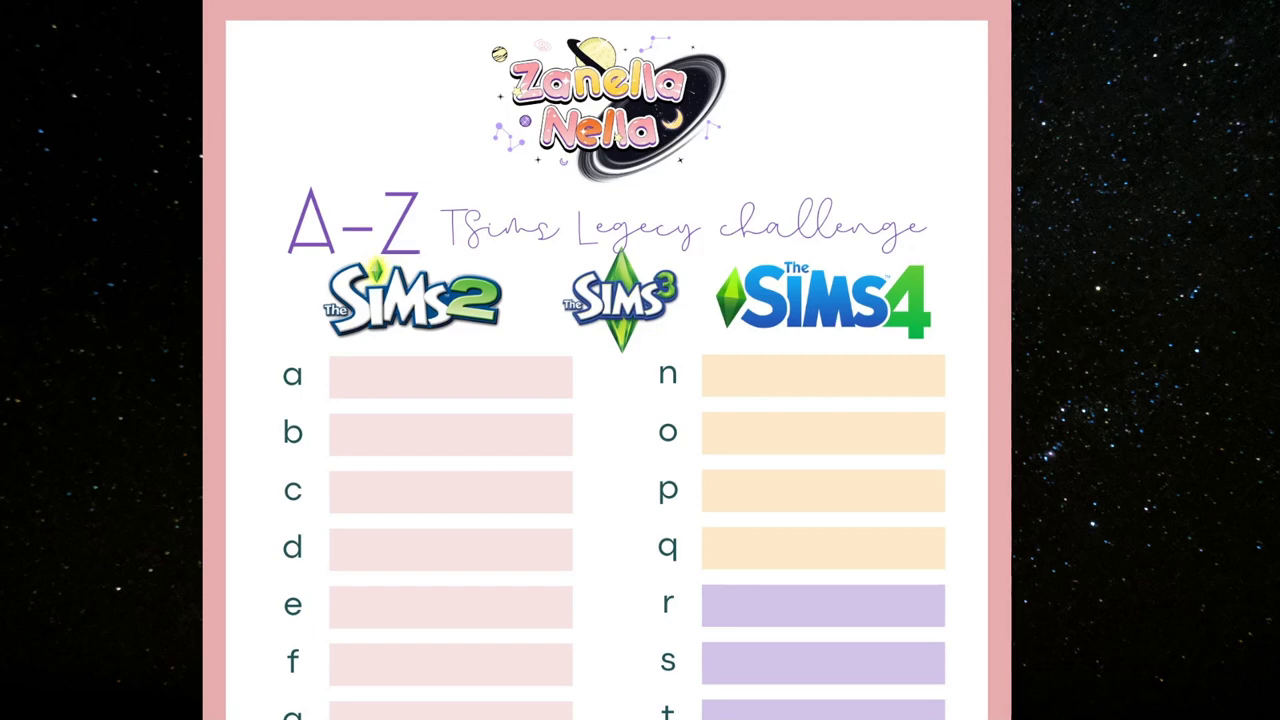
pyautogui.scroll(-3)
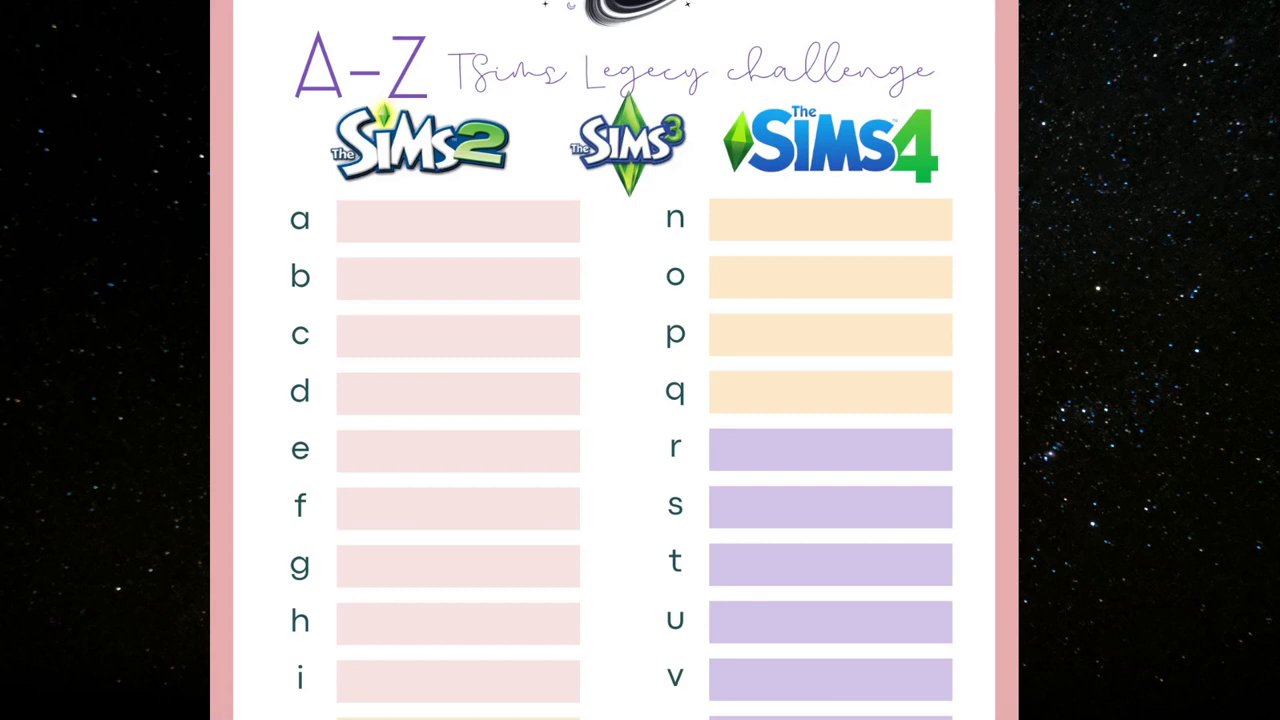